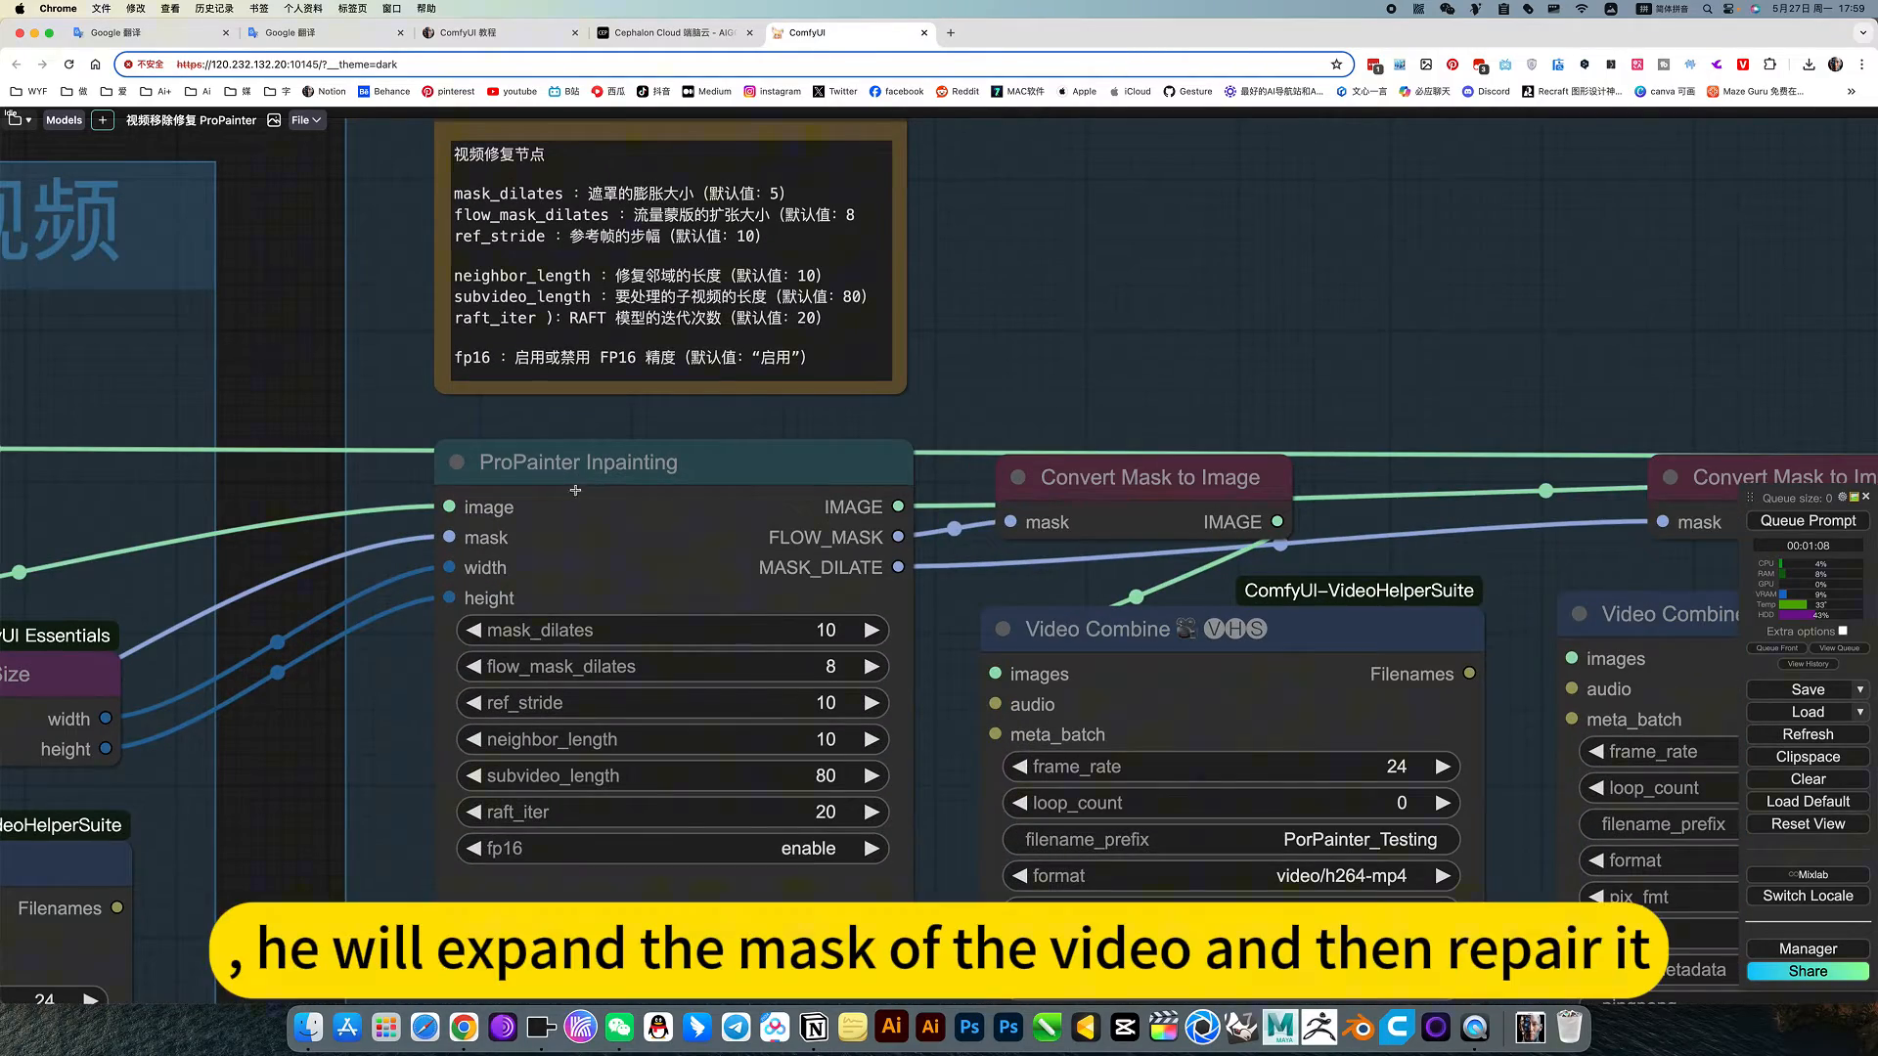
Move around the ProPainter workflow canvas to review its nodes
scroll(down, 3)
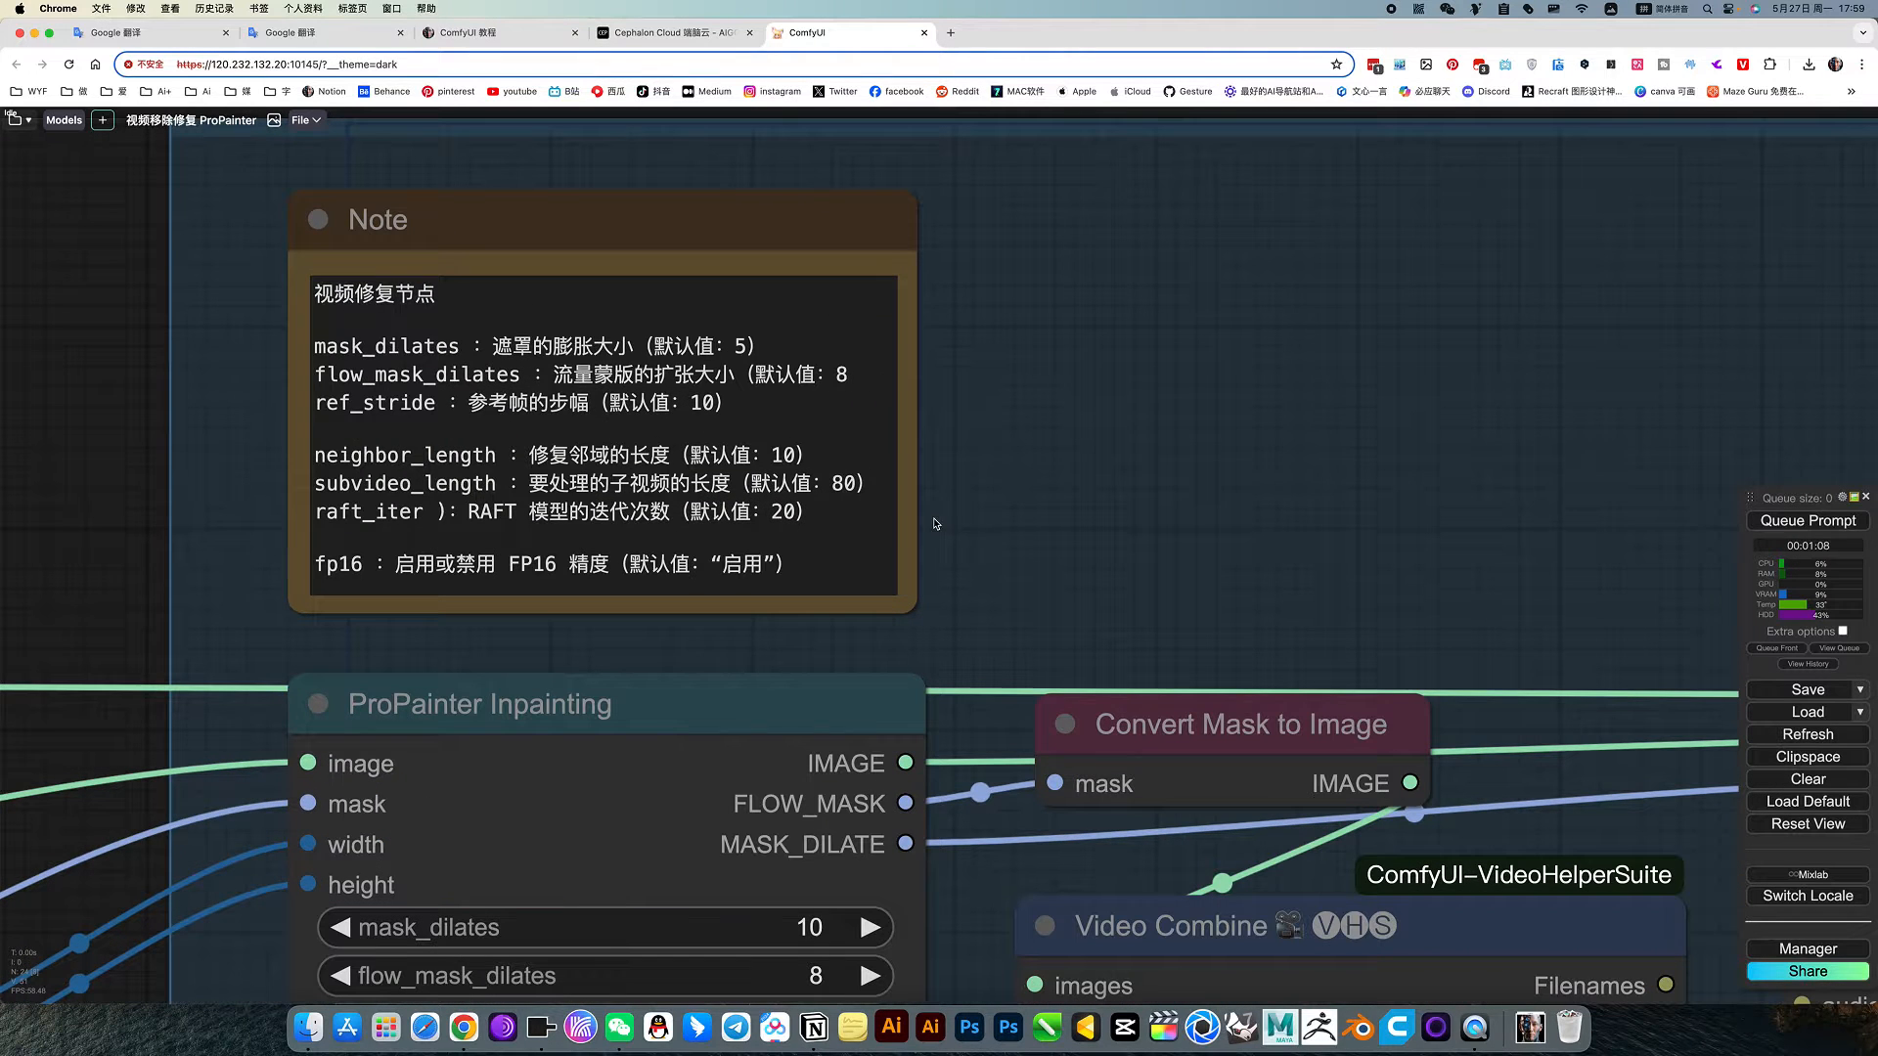
drag(935, 524, 1154, 360)
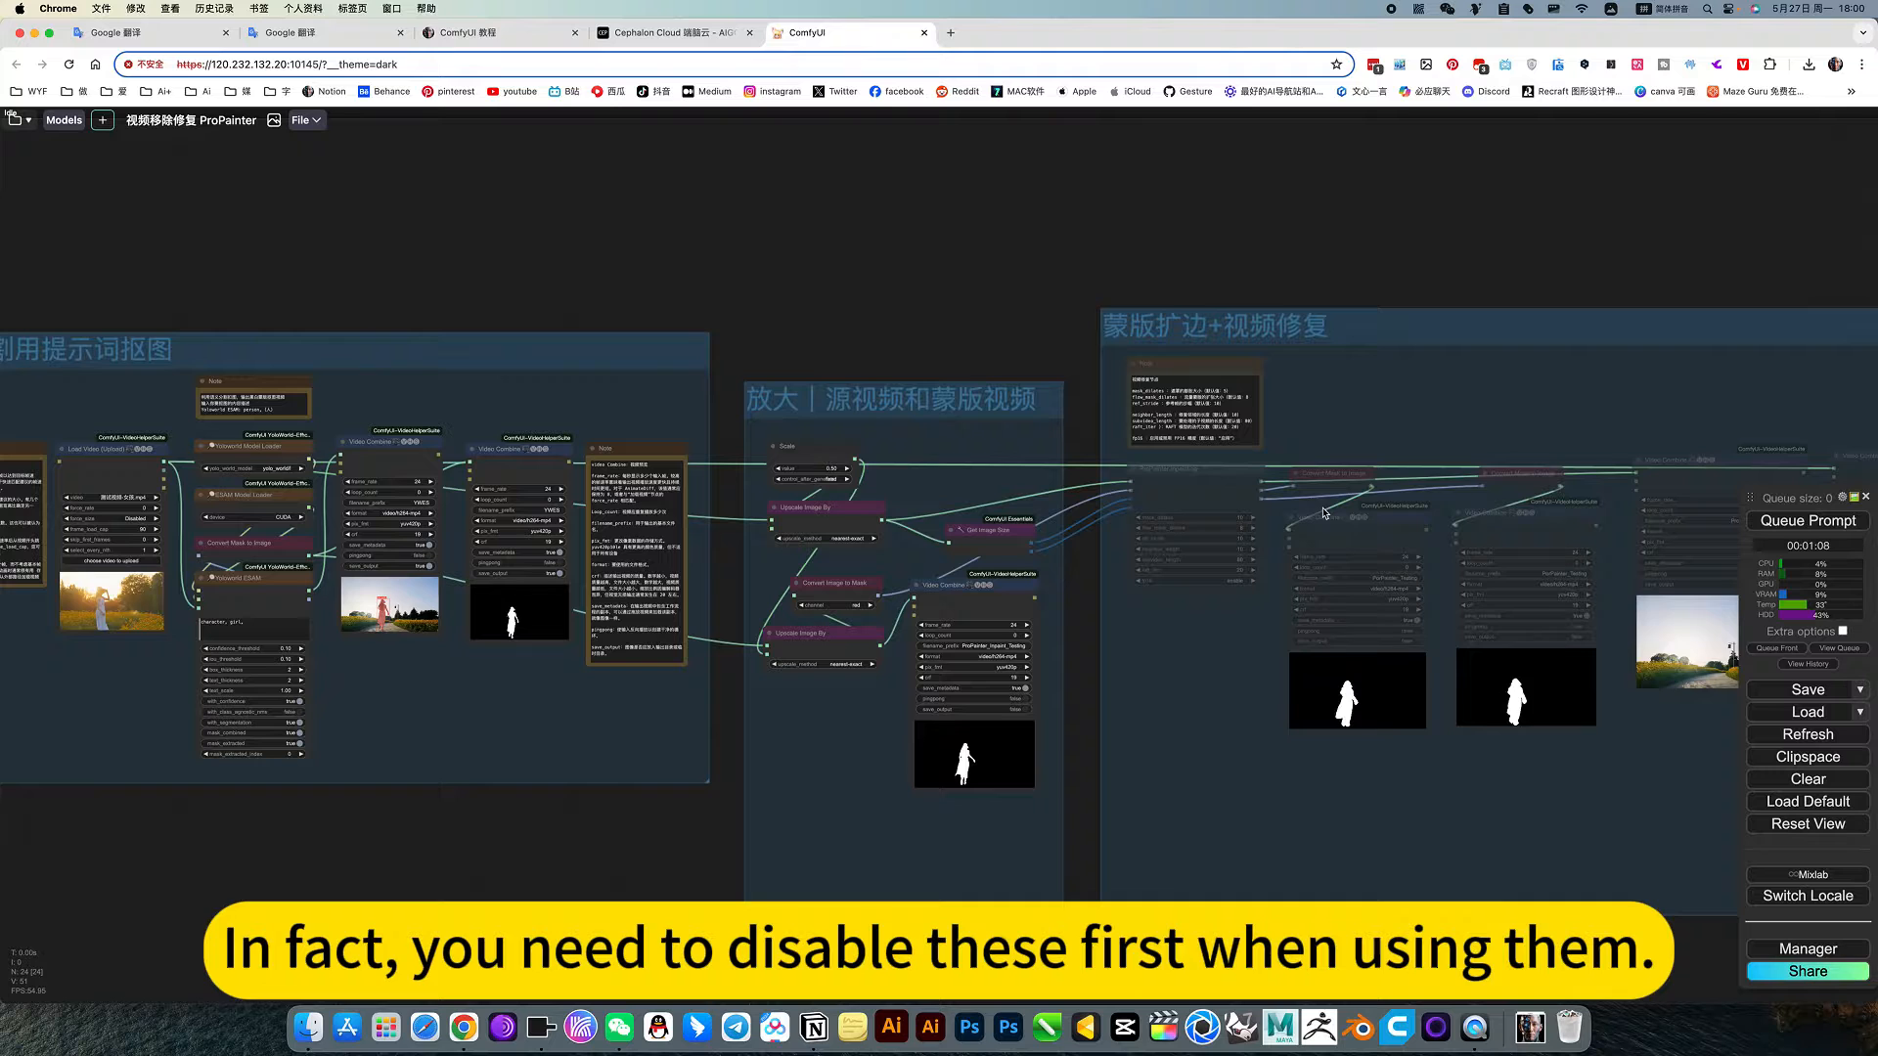
right_click(1326, 512)
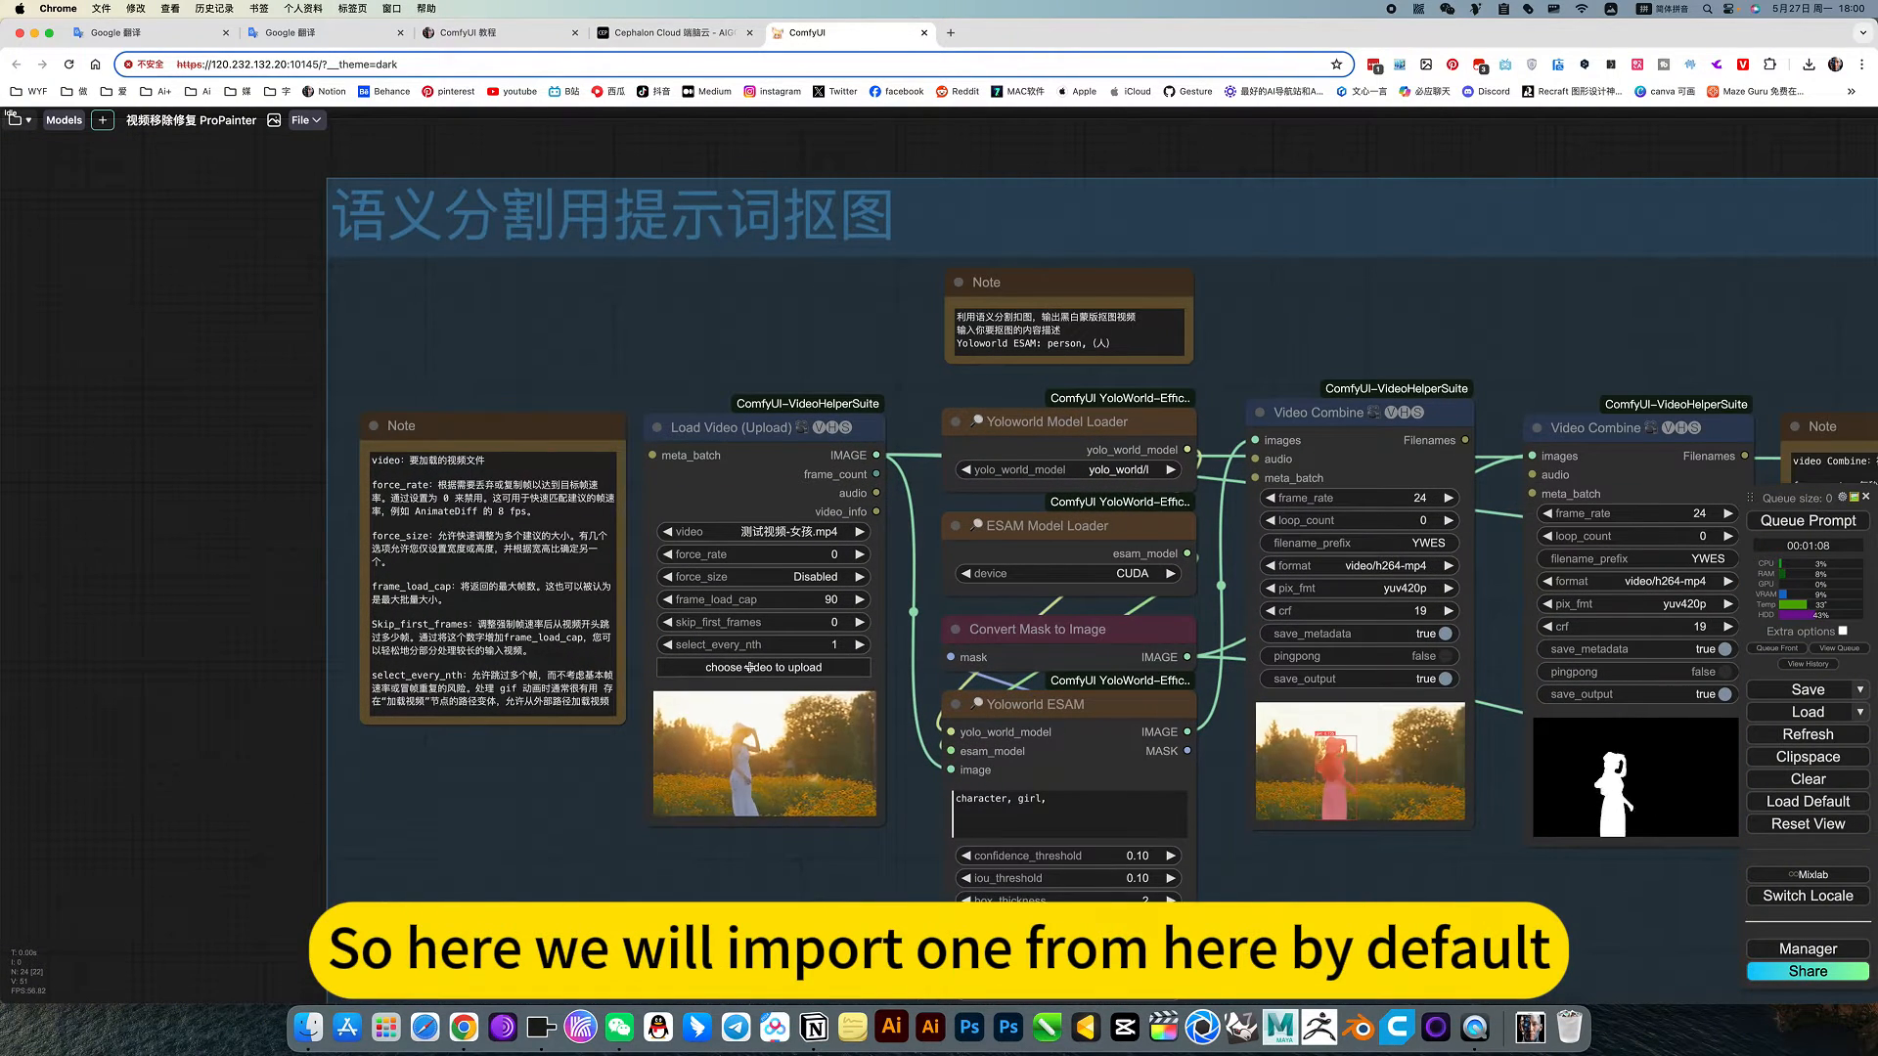
click(763, 669)
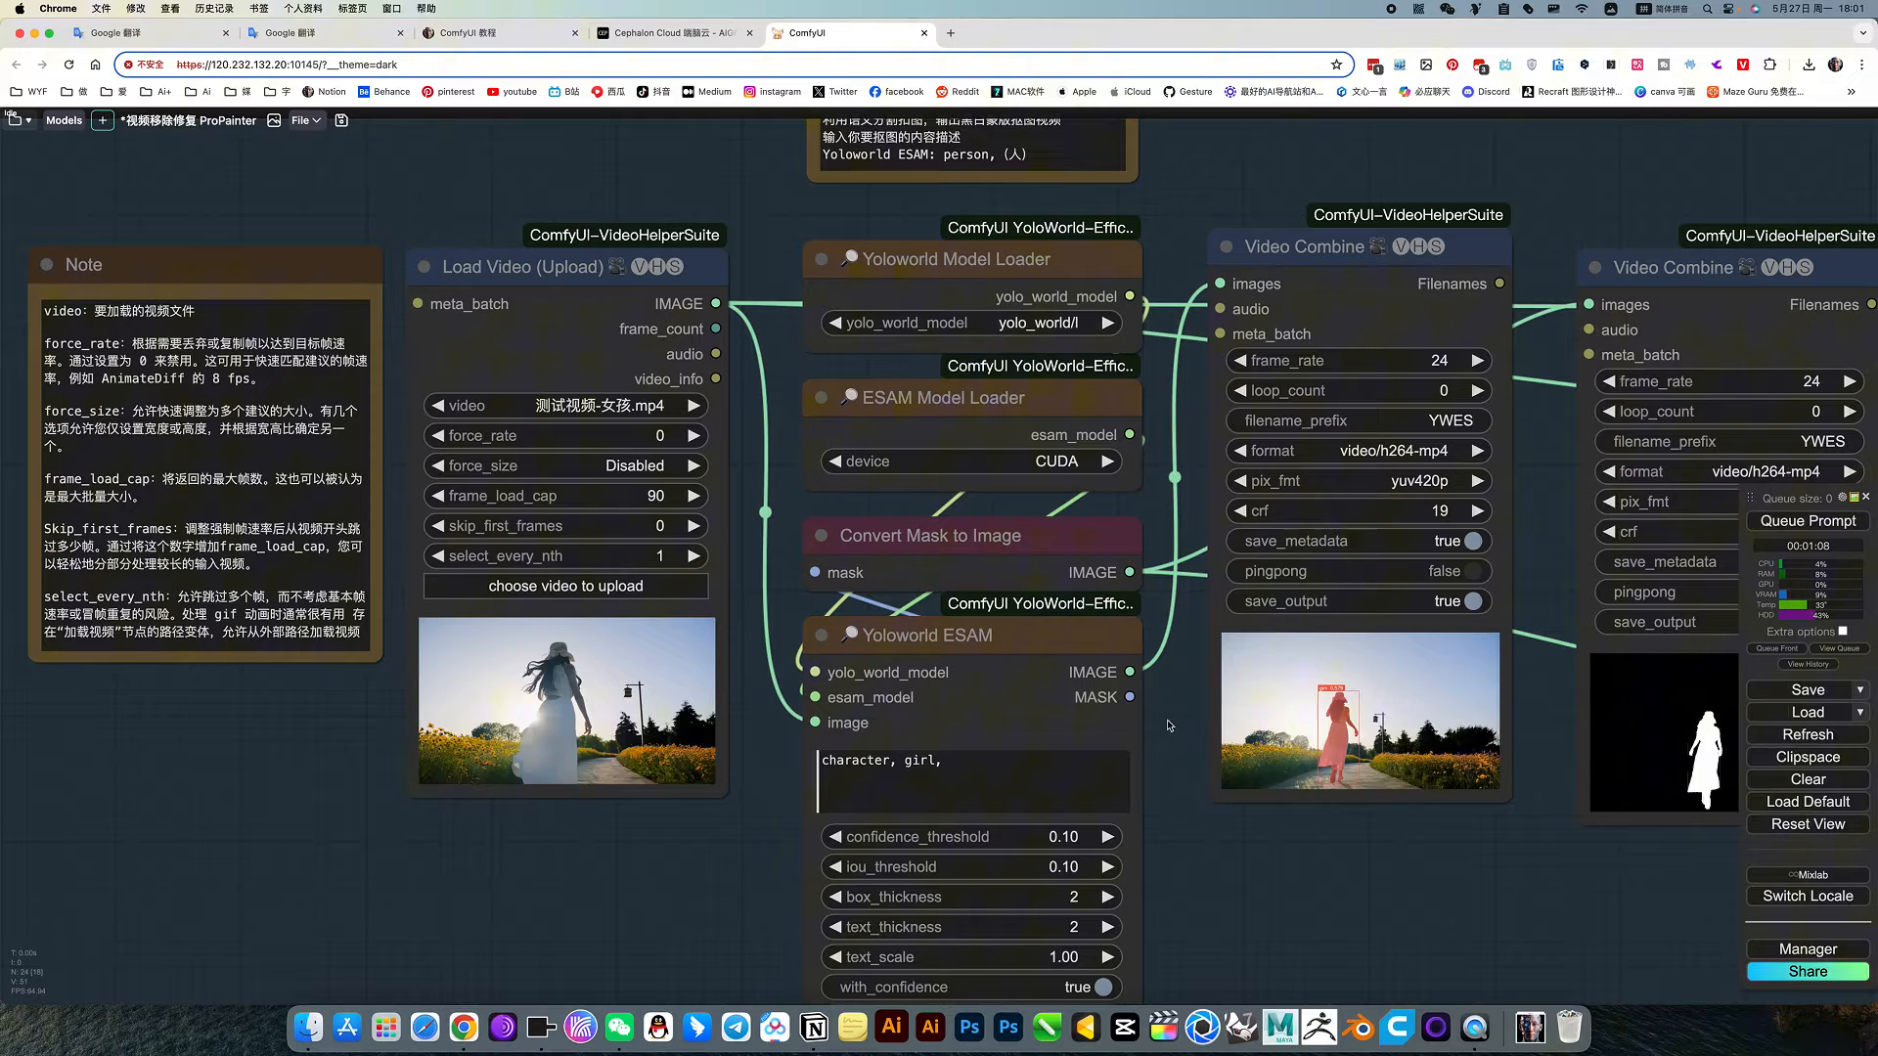
Keep the large yolo_world/l model selected in the YOLO-World loader node
click(970, 323)
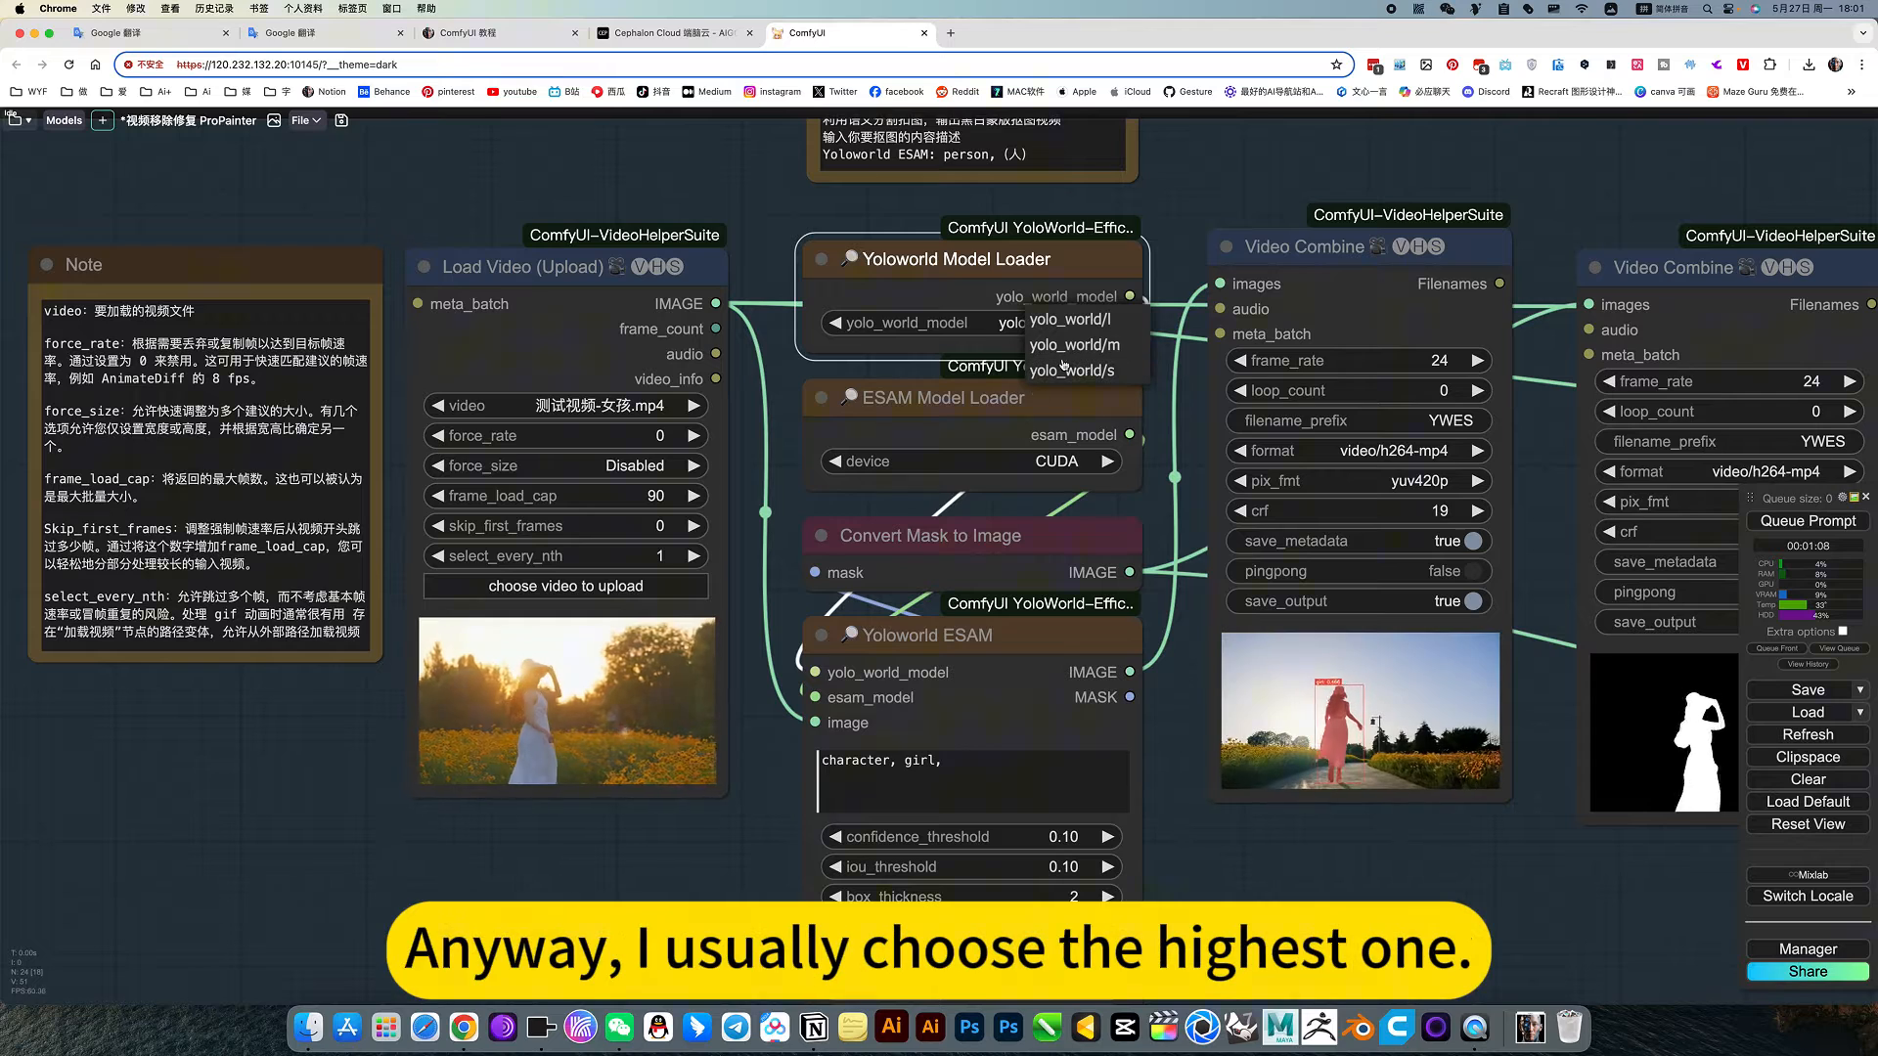
click(1070, 319)
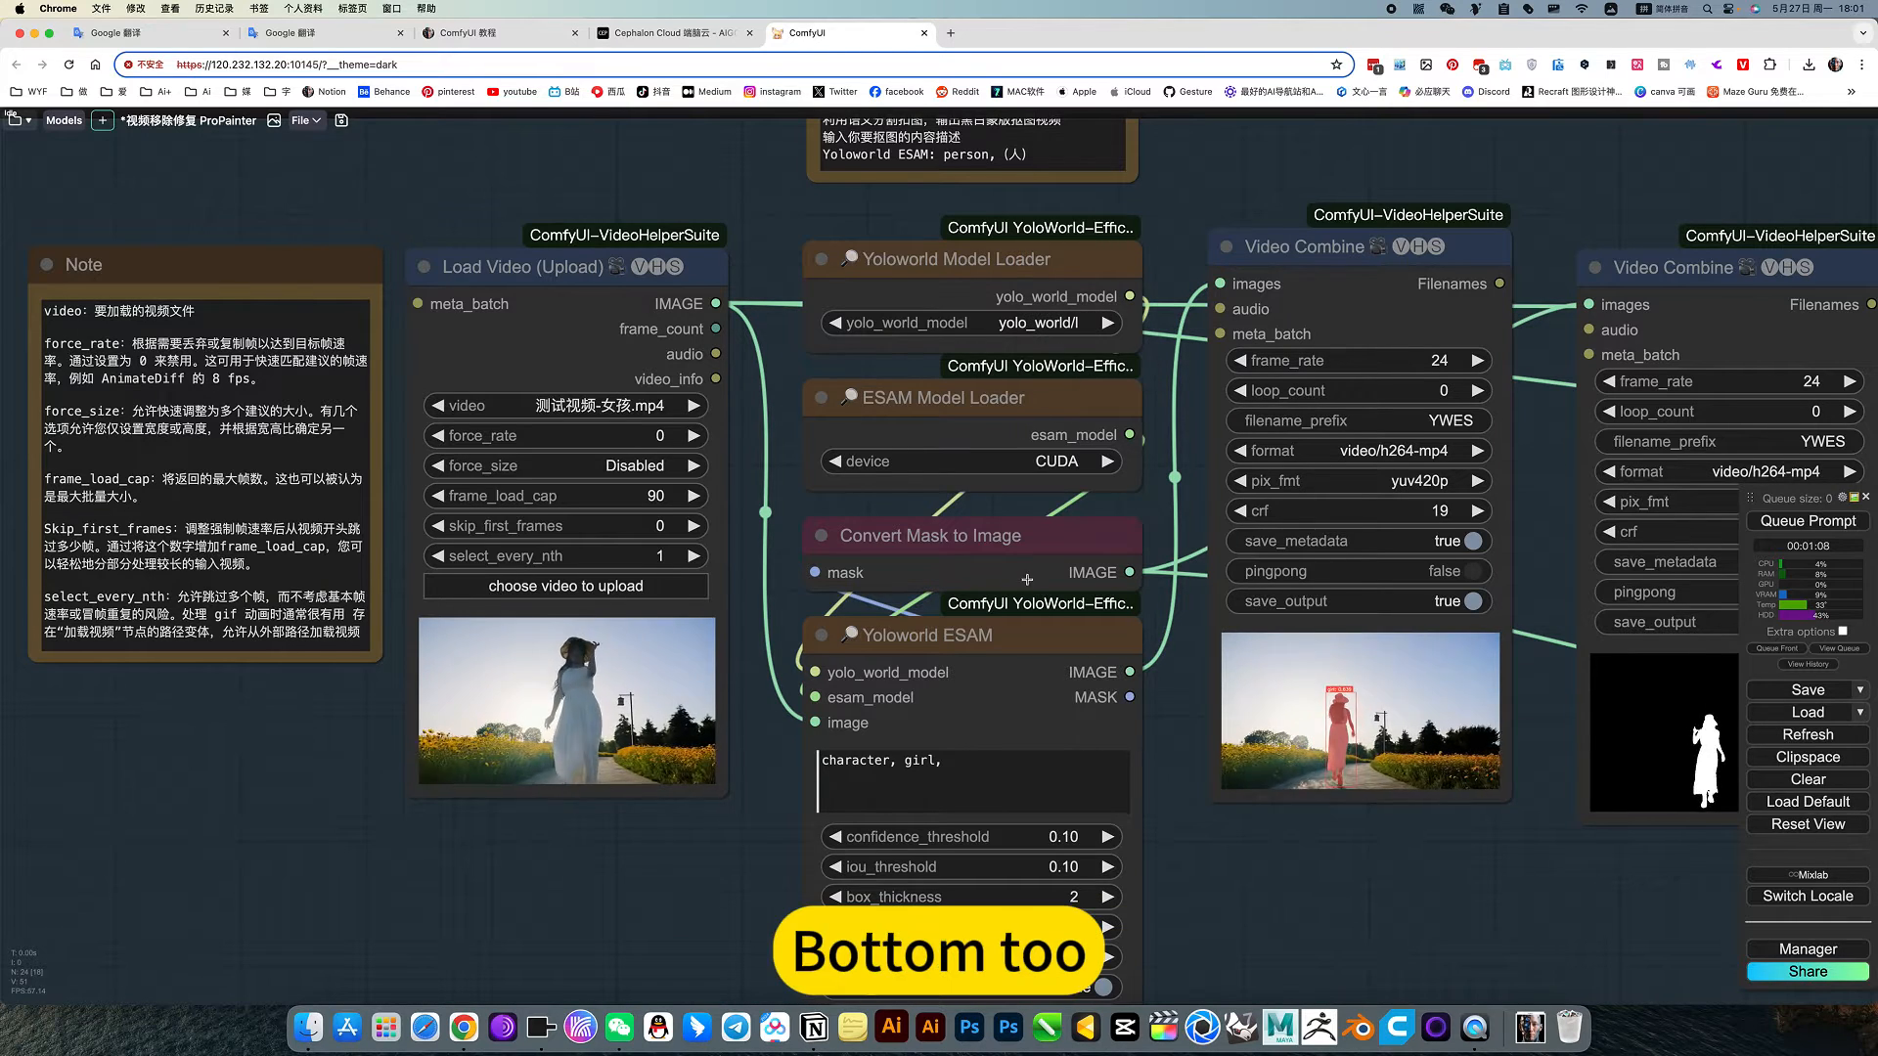
scroll(down, 3)
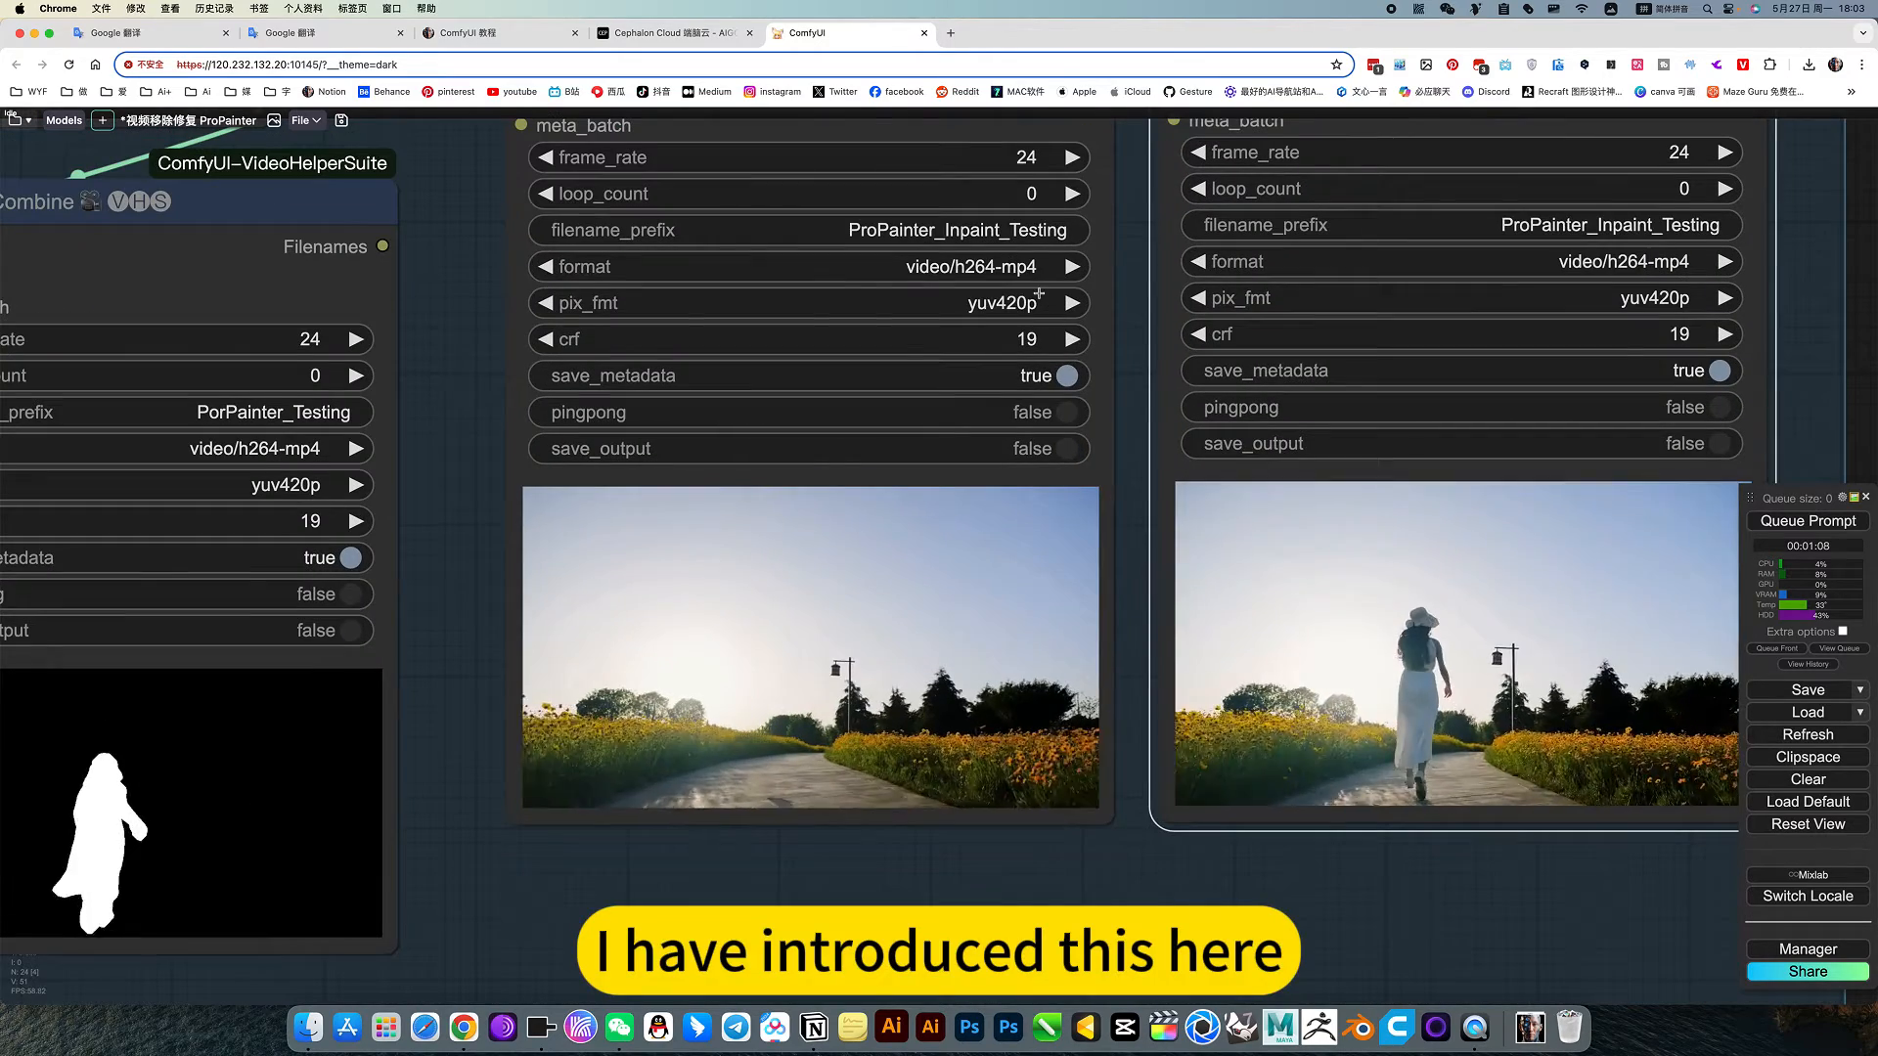
click(808, 266)
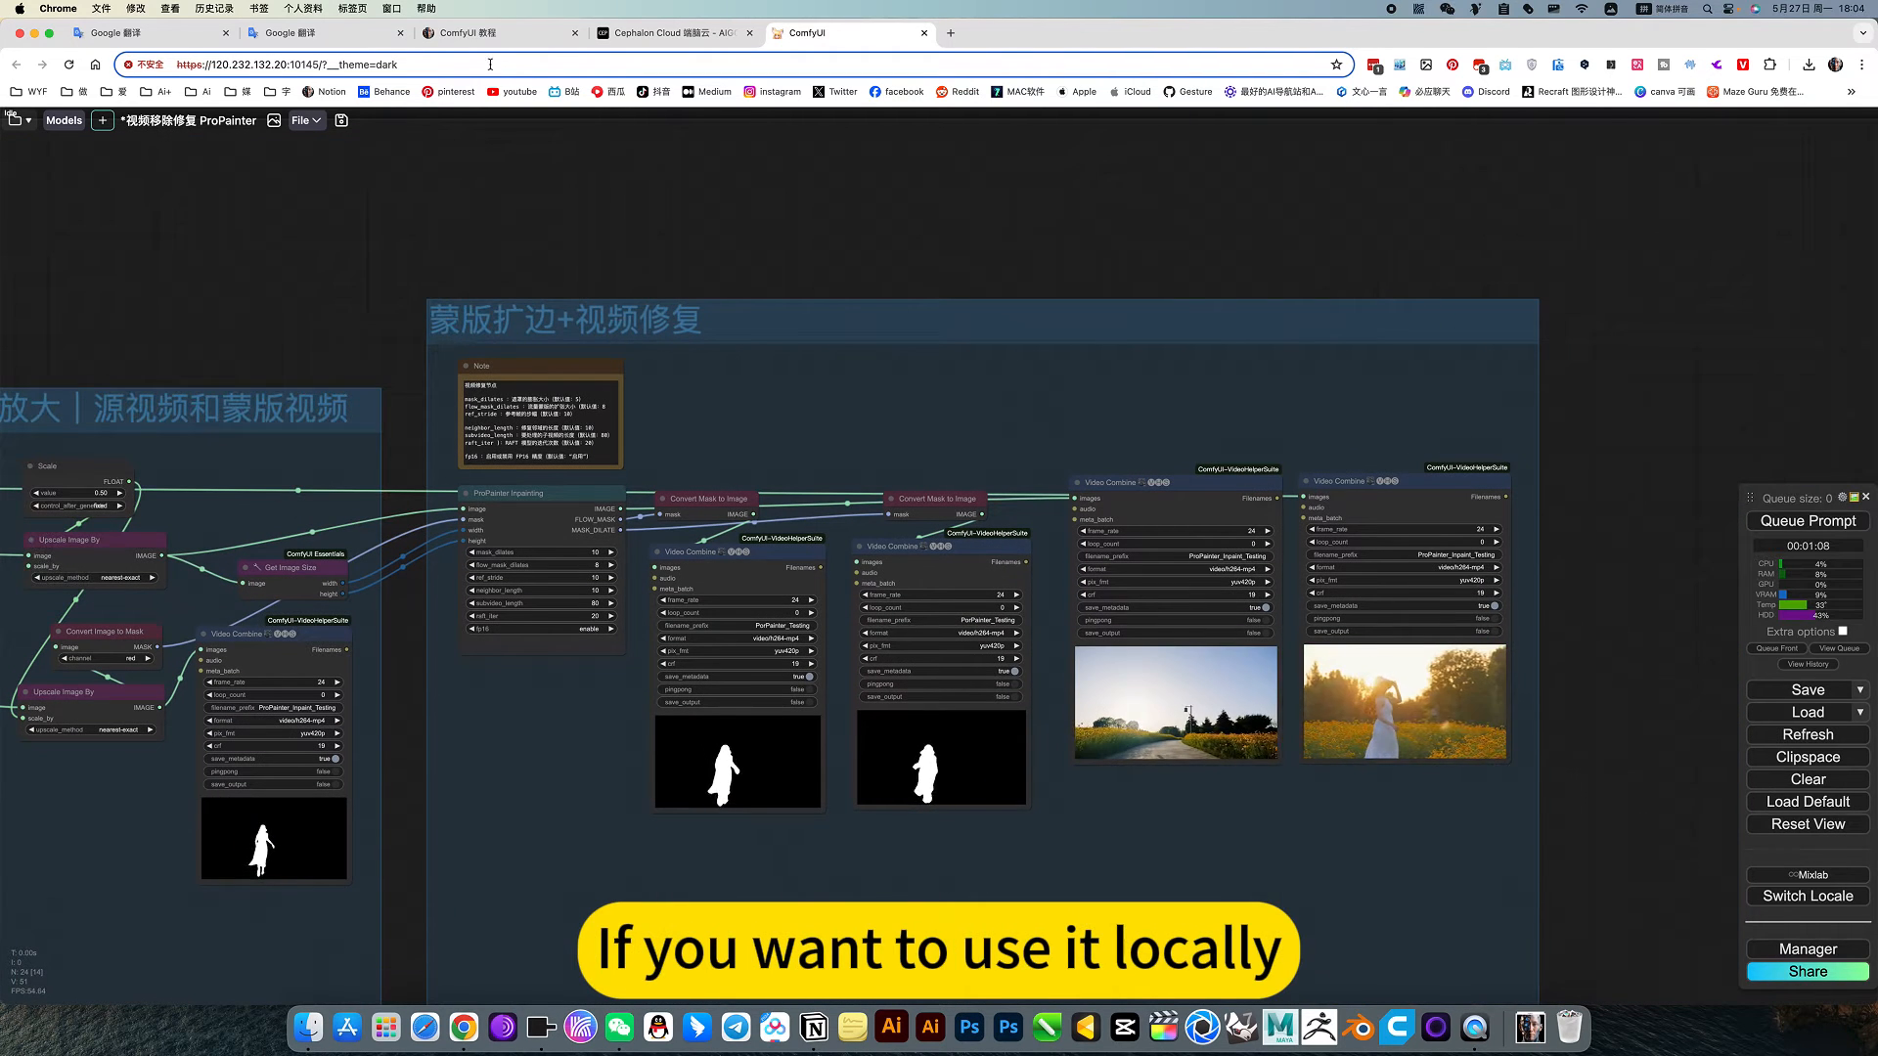
Switch to the Notion 'ComfyUI 教程' page and reach the 视频移除修复 ProPainter section with its .json workflow
click(468, 33)
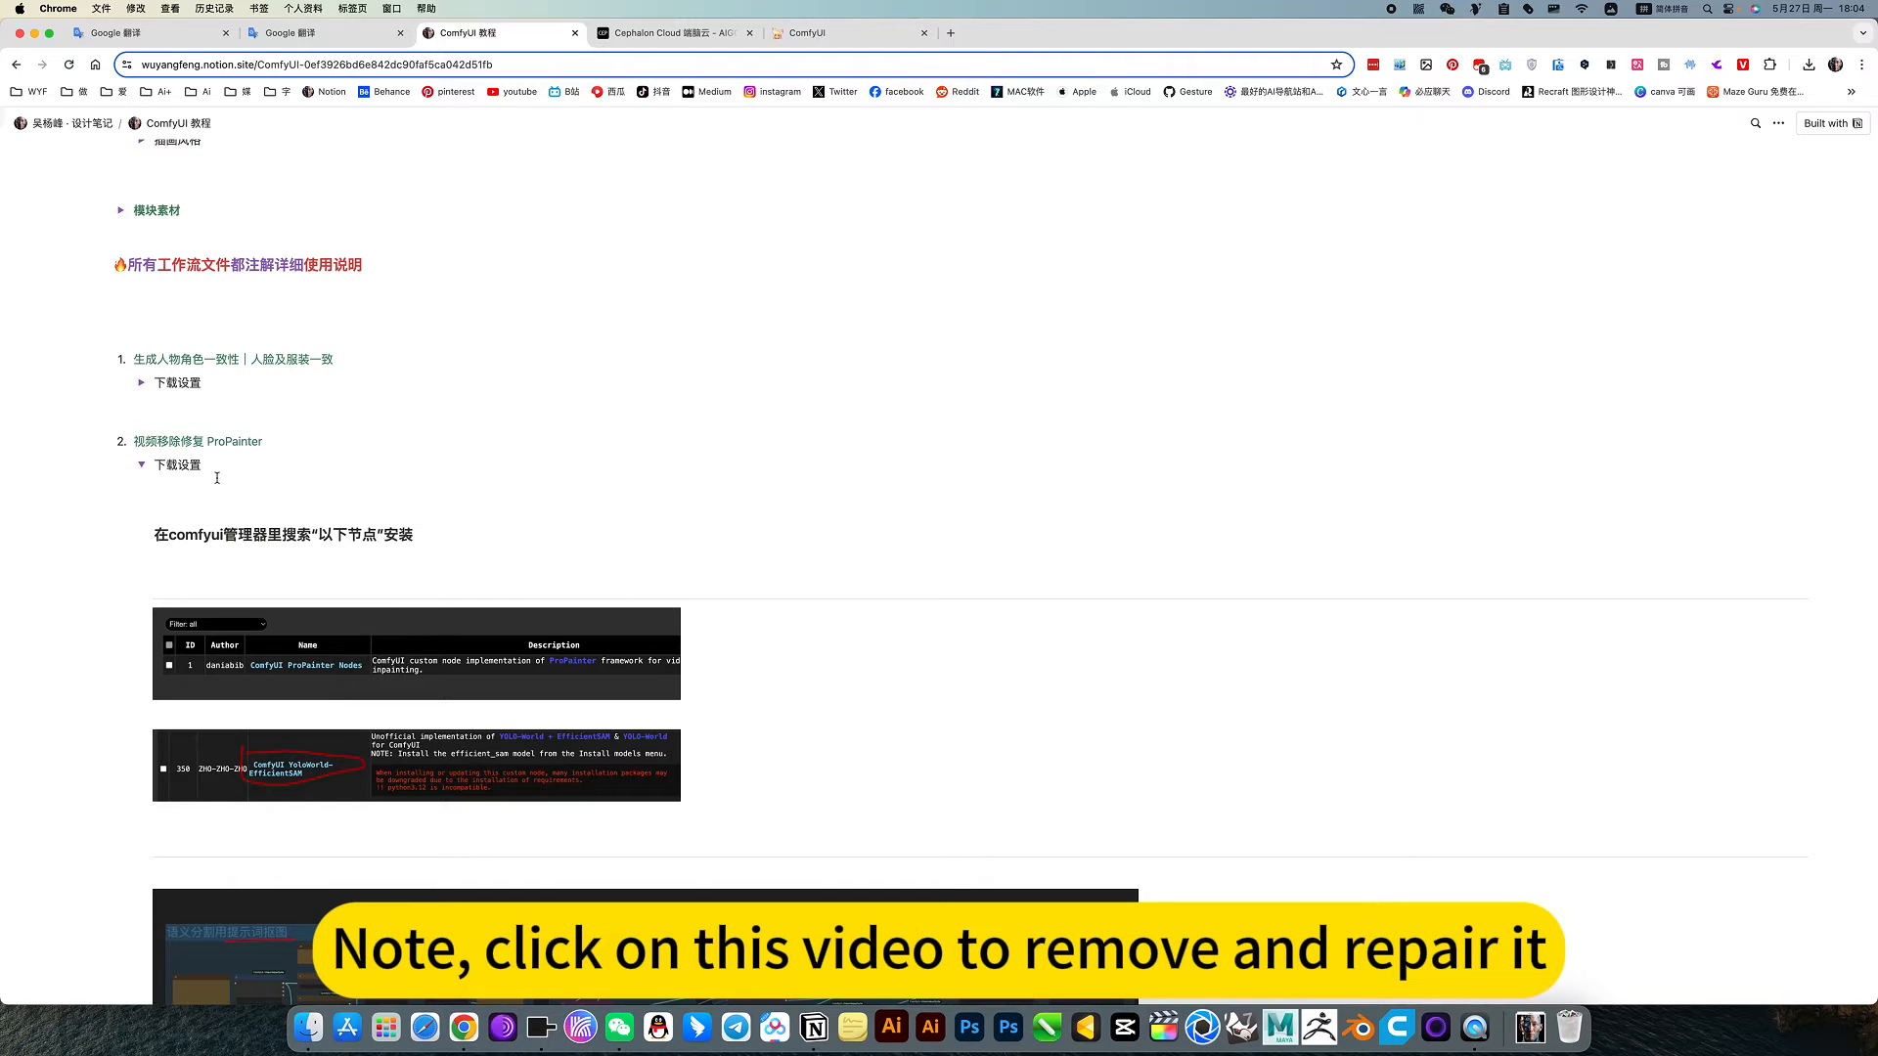
scroll(down, 3)
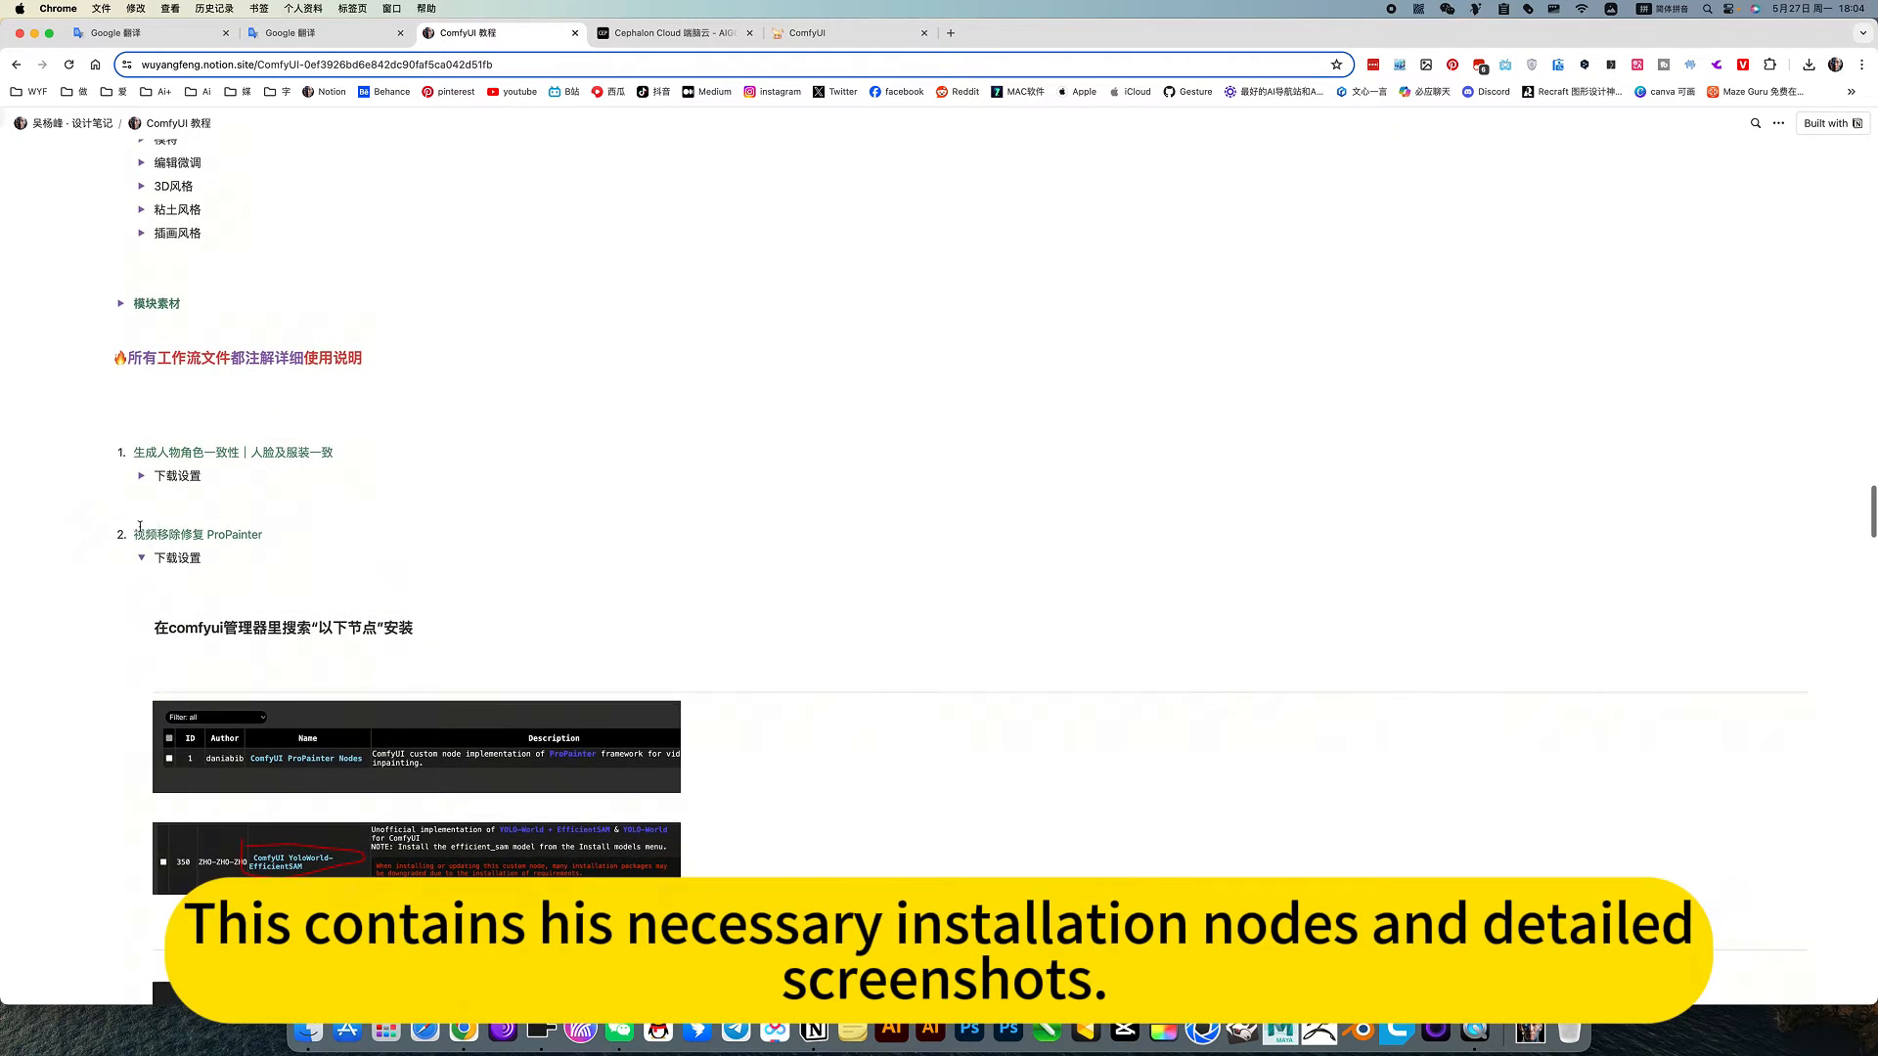
scroll(down, 3)
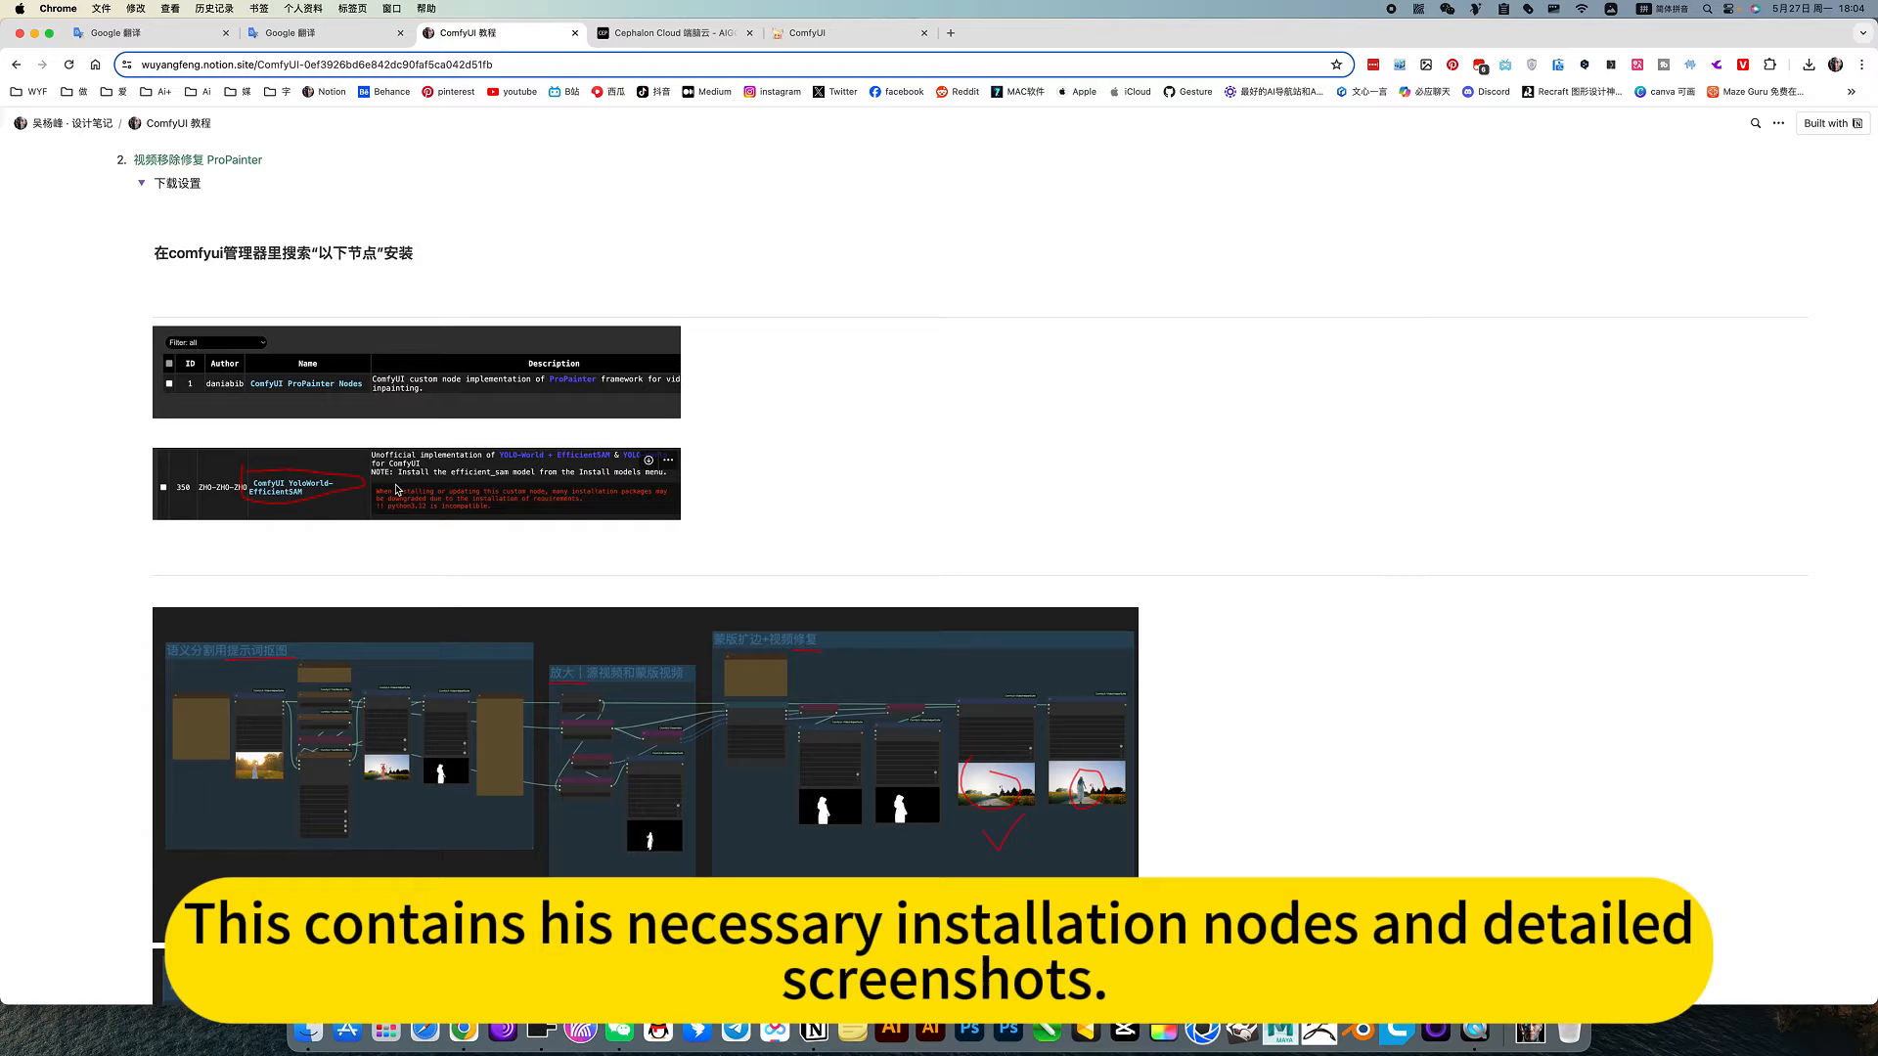
scroll(down, 3)
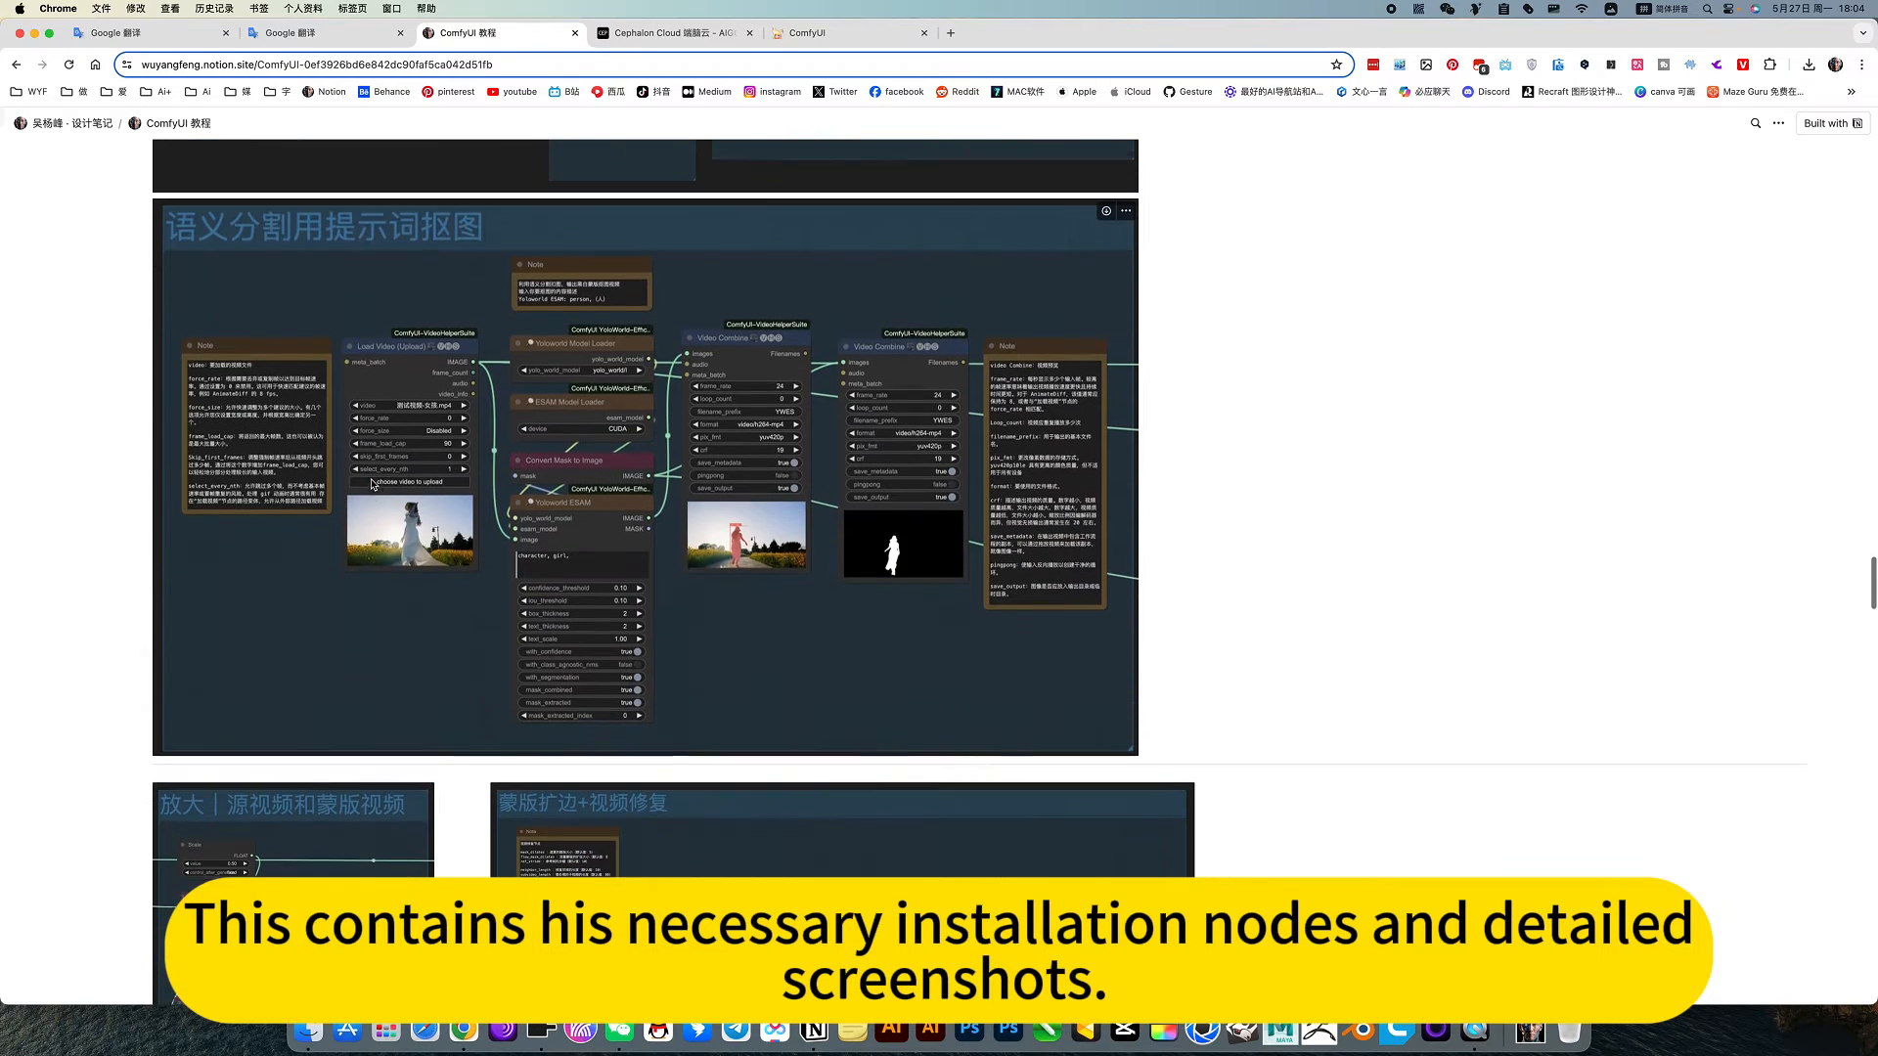
scroll(down, 3)
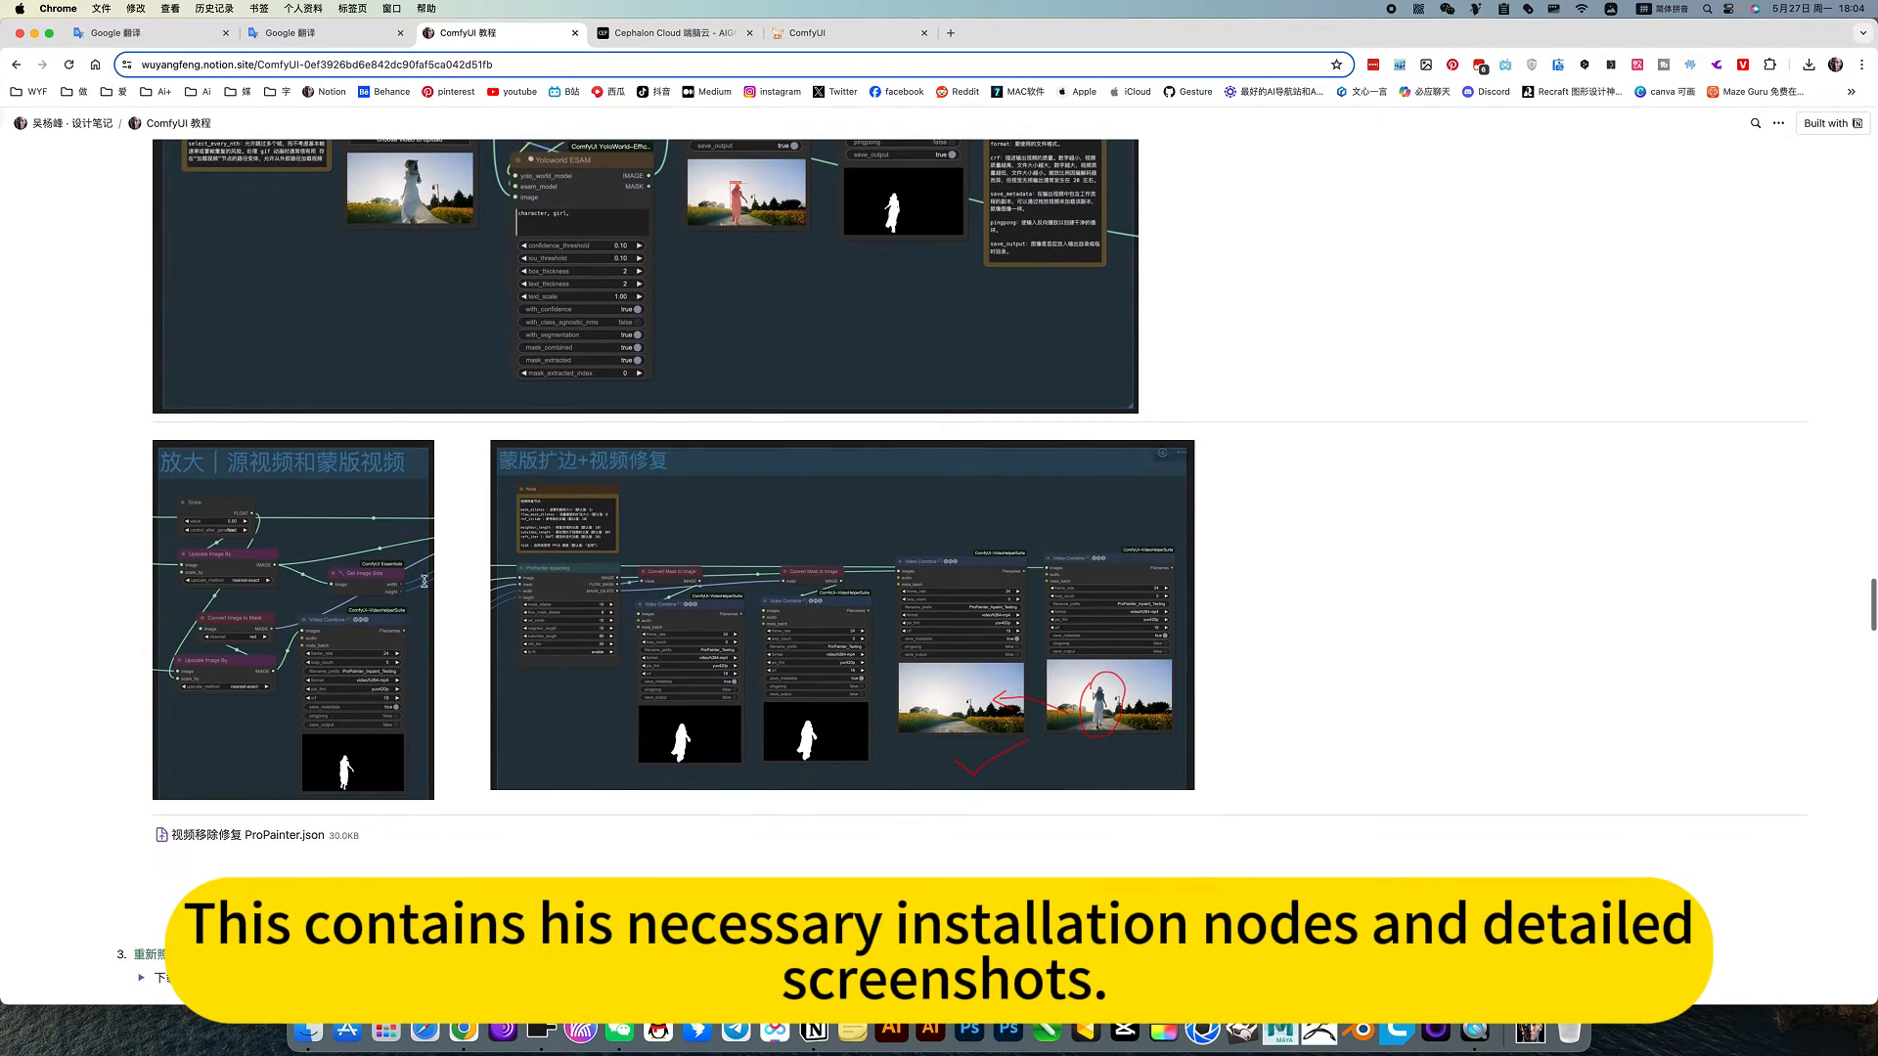
scroll(down, 3)
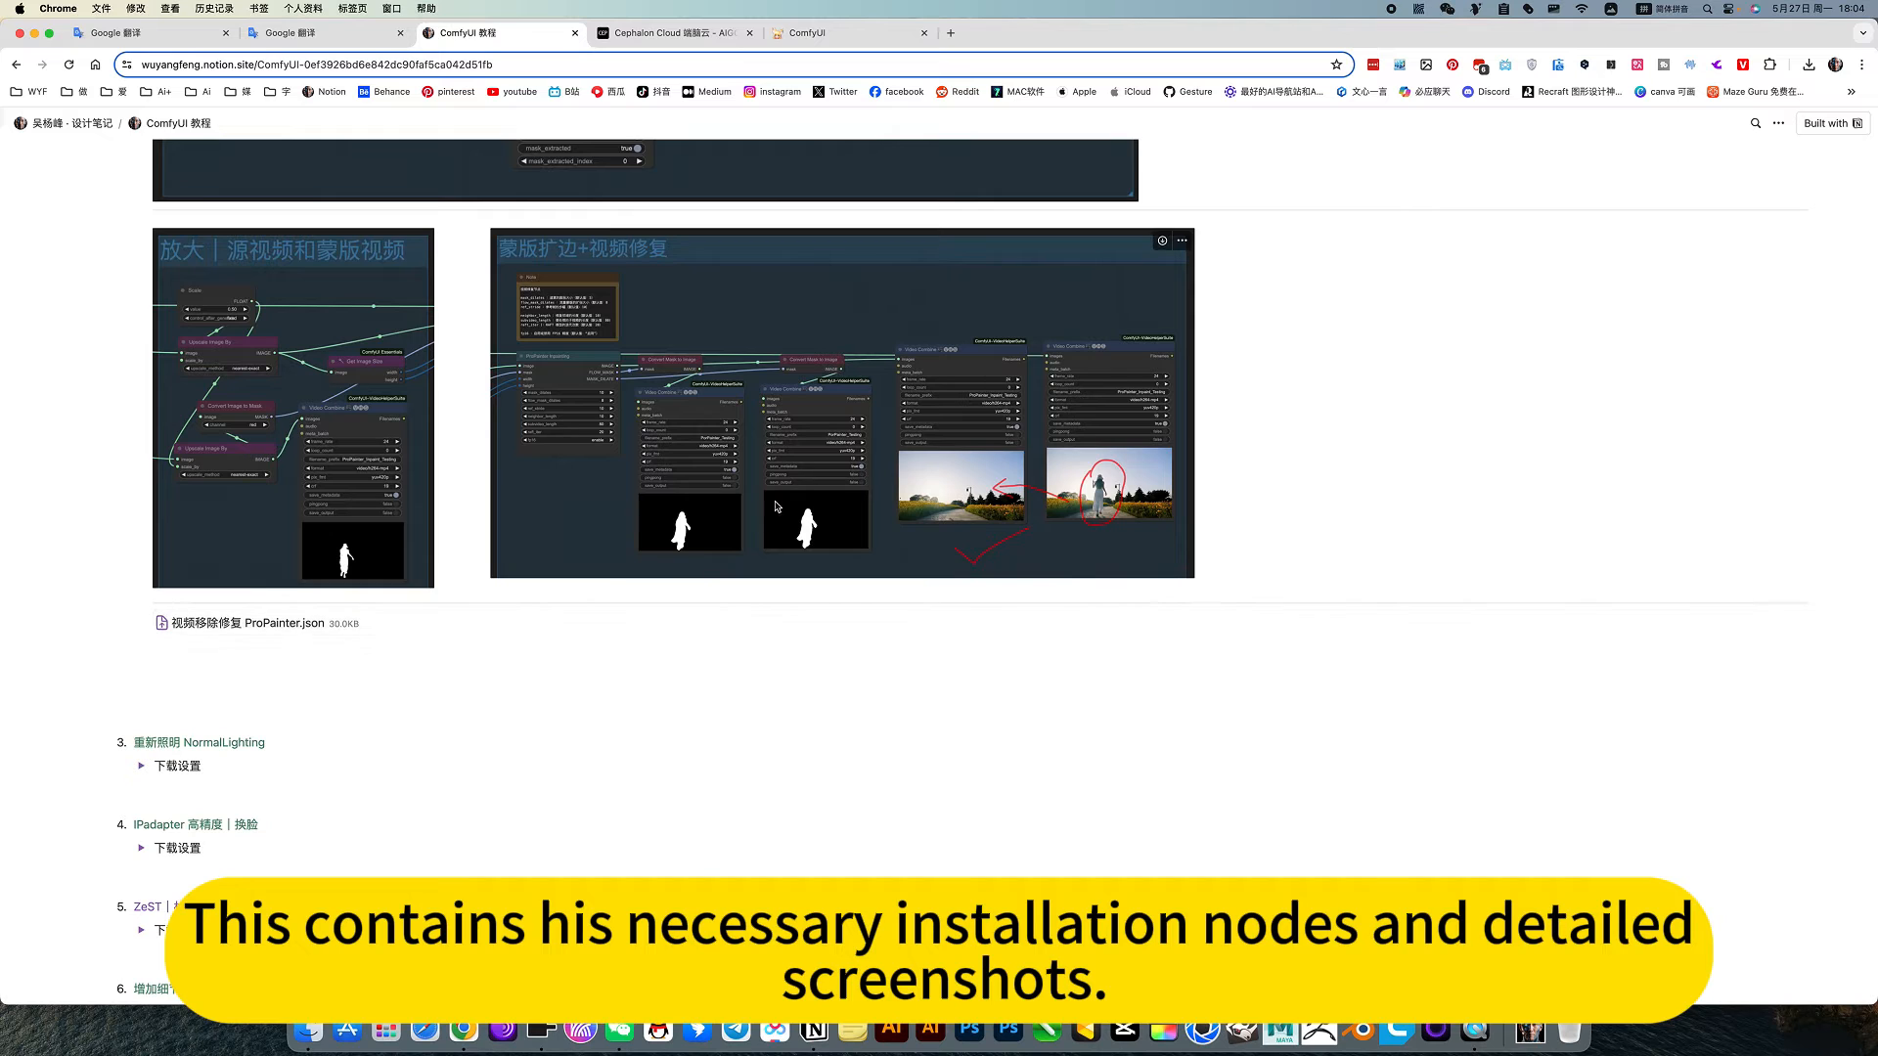